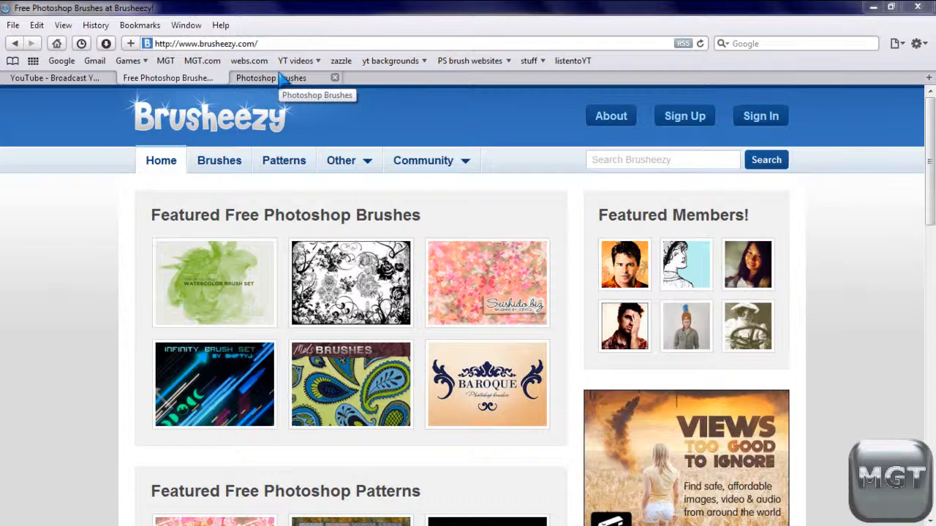
Close the extra Photoshop Brushes tab and browse the Brusheezy home page's featured free brushes and patterns.
click(333, 78)
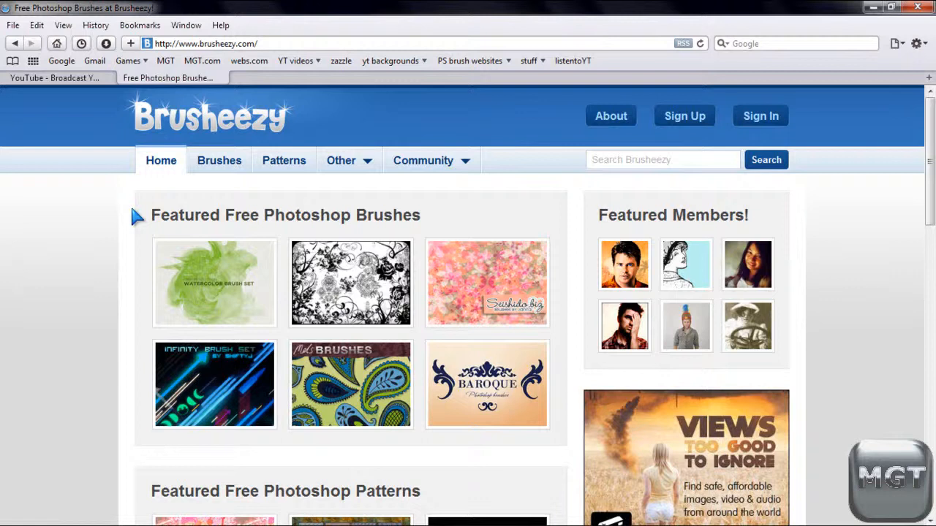
mouse_move(106, 164)
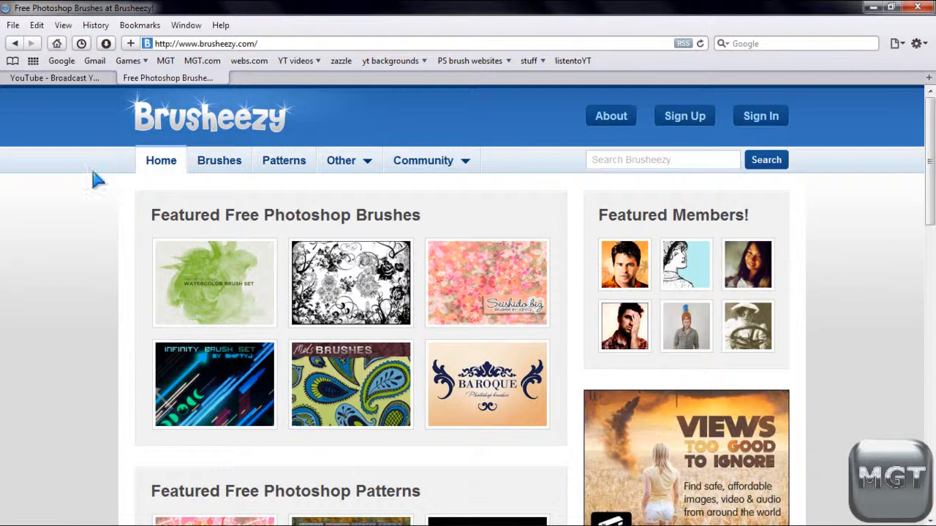
mouse_move(62, 208)
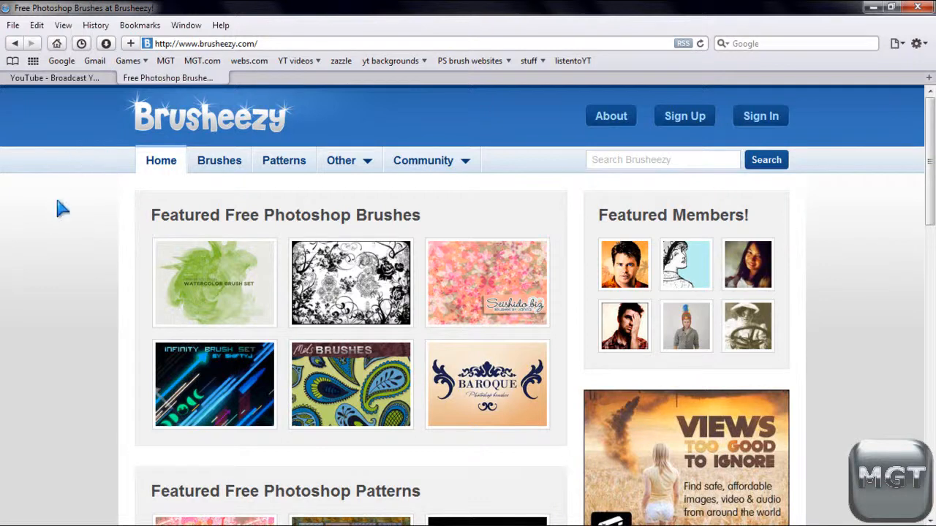
scroll(down, 3)
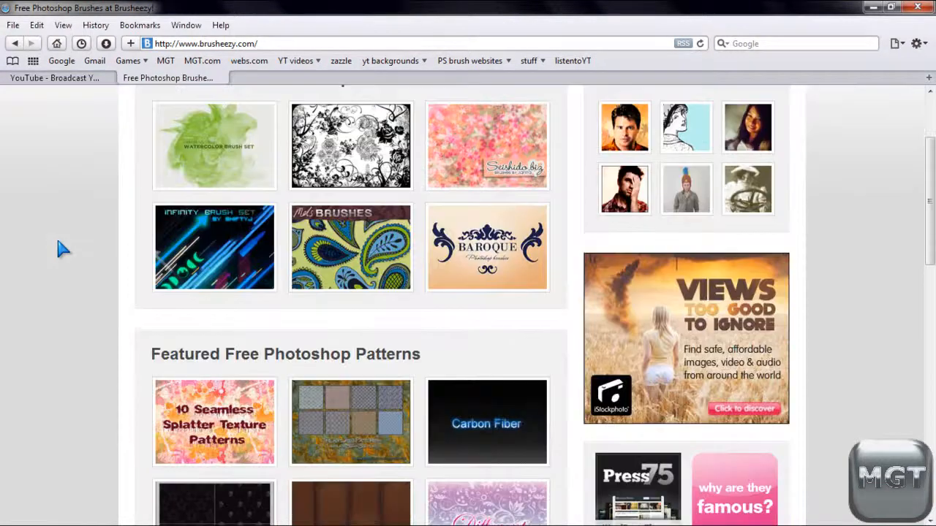
scroll(down, 3)
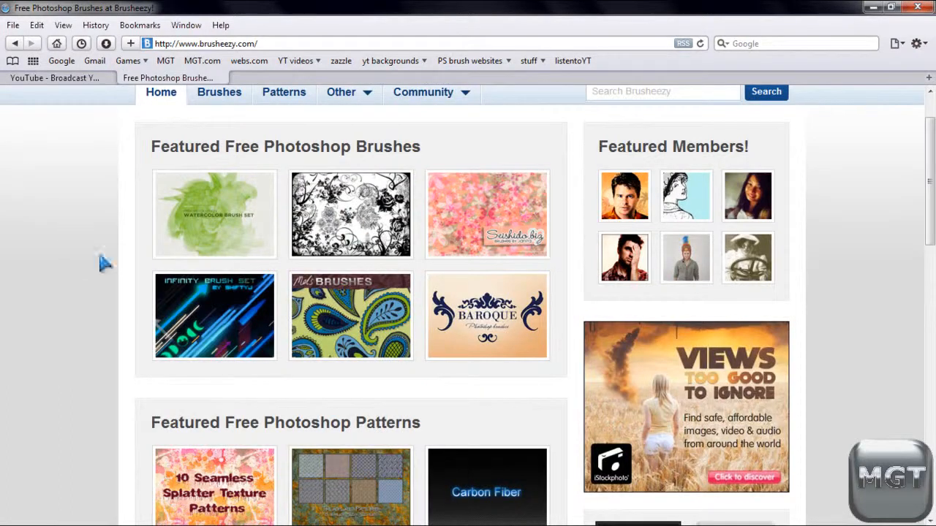
scroll(down, 3)
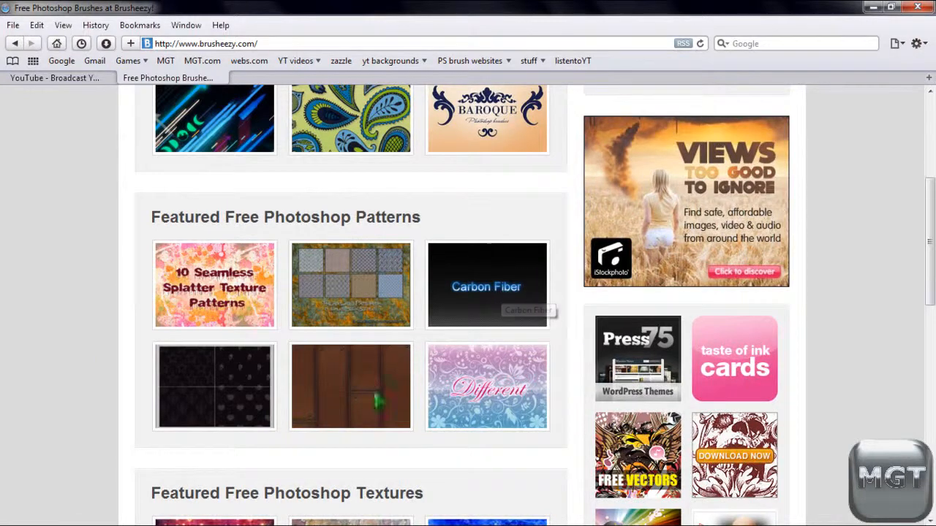
scroll(down, 3)
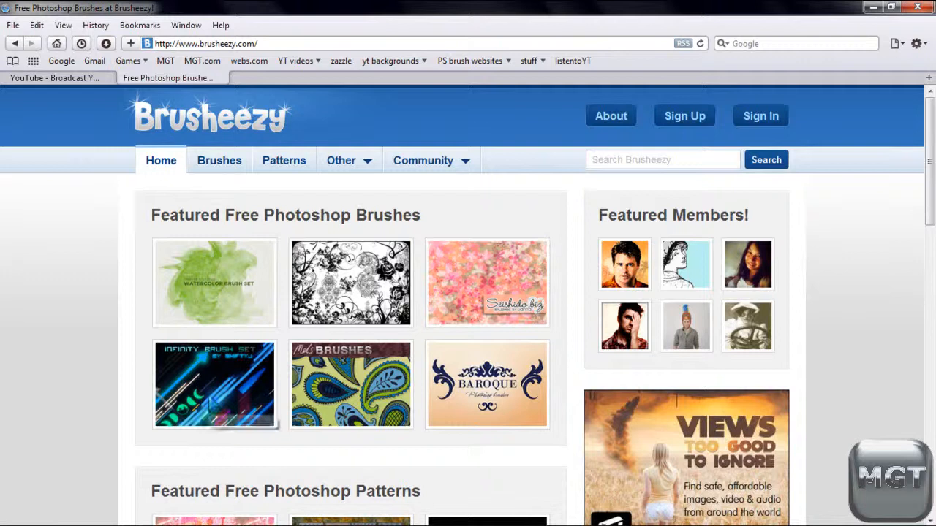
Preview the Infinity Brush Set artwork and start downloading its zip.
click(213, 383)
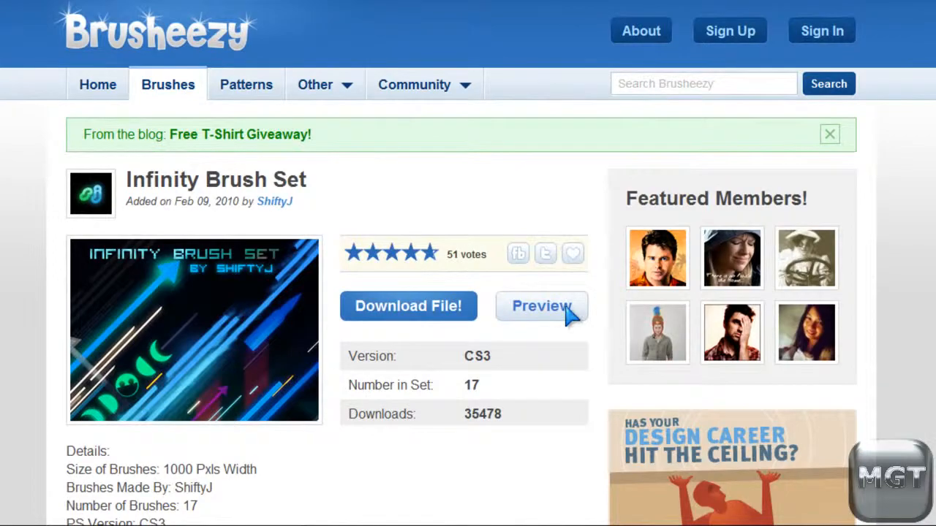
click(541, 306)
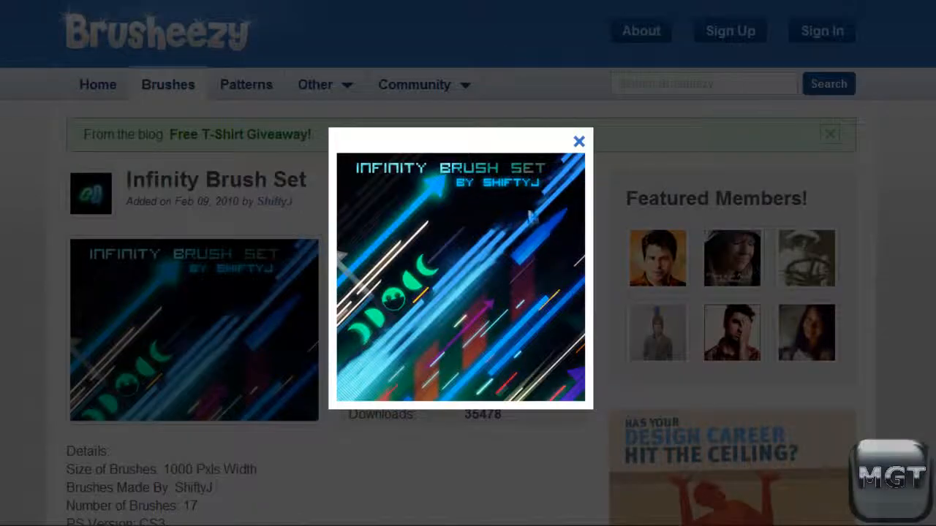
click(579, 141)
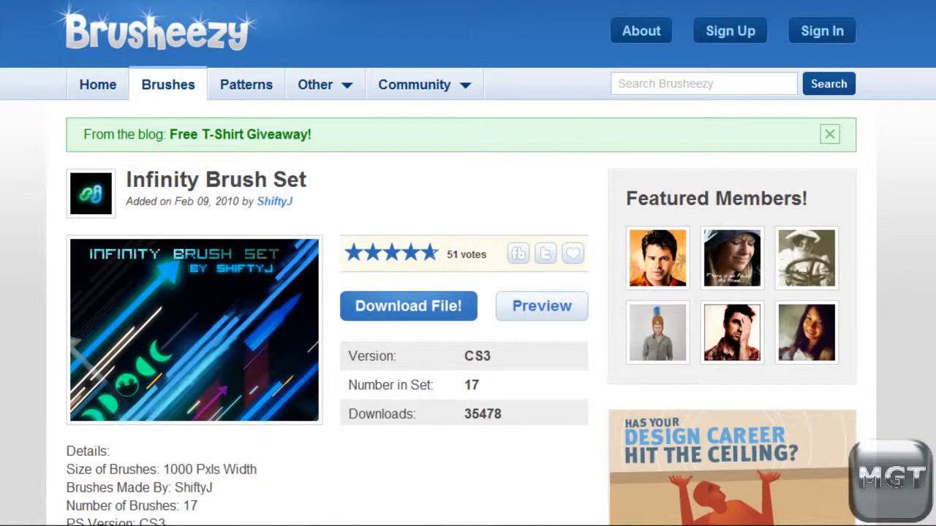
mouse_move(12, 392)
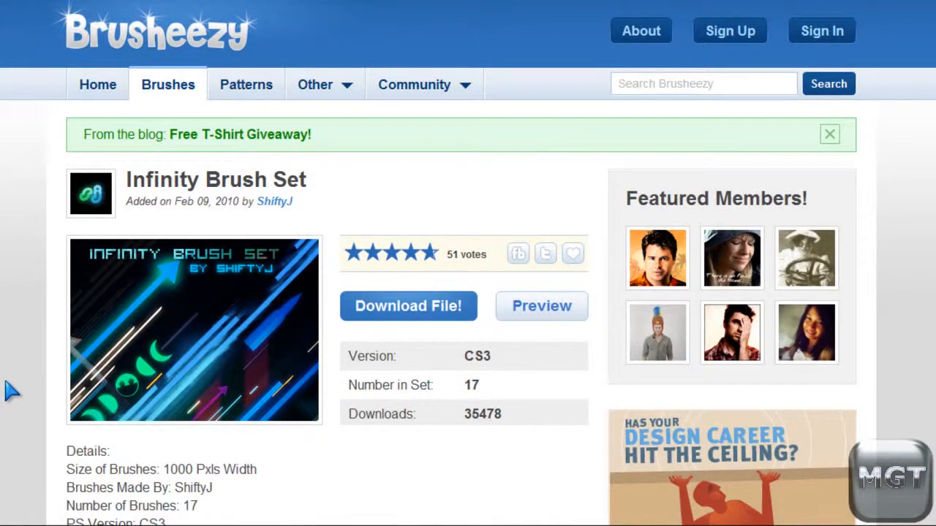
mouse_move(468, 369)
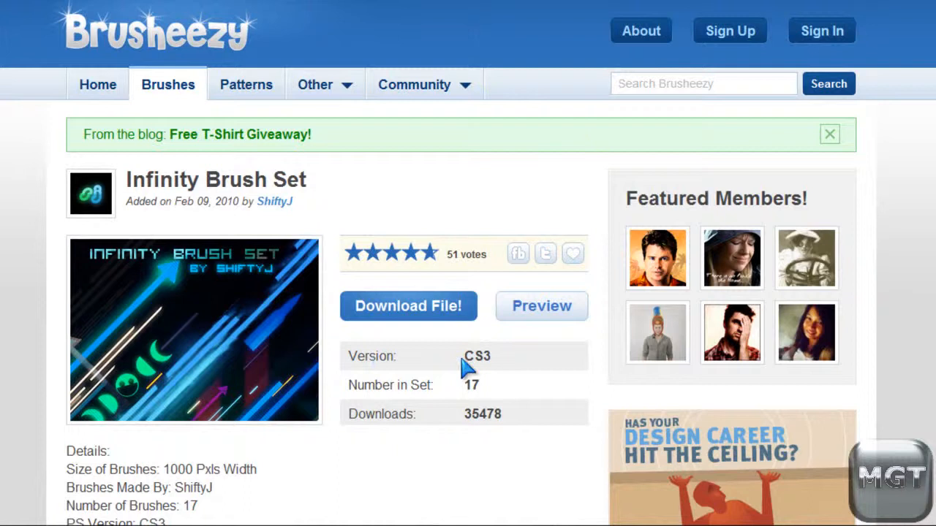
mouse_move(500, 371)
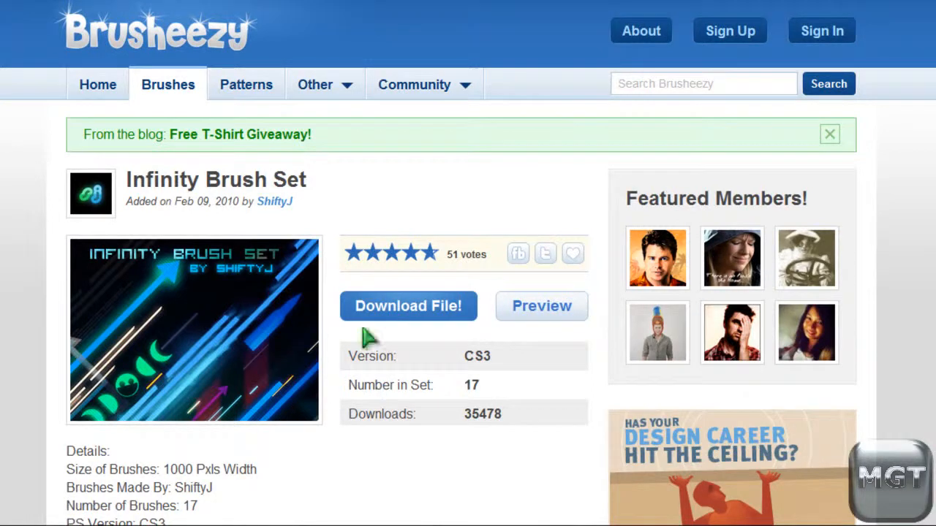
mouse_move(386, 315)
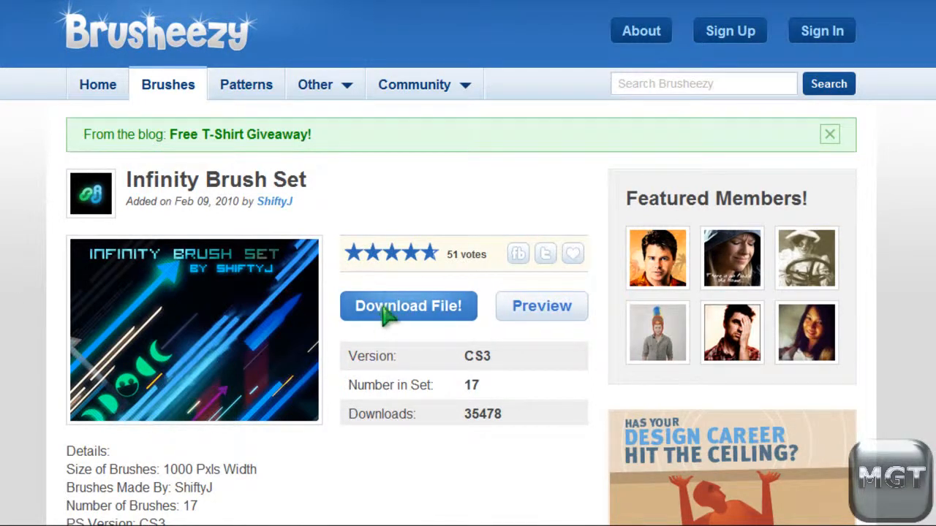
click(408, 306)
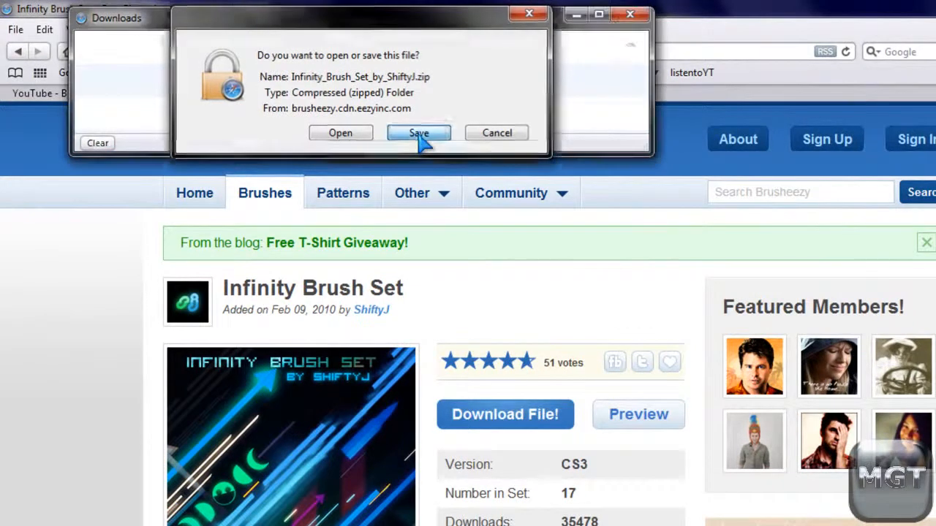
Save Infinity_Brush_Set_by_ShiftyJ.zip and open it from Downloads to start extraction.
click(418, 132)
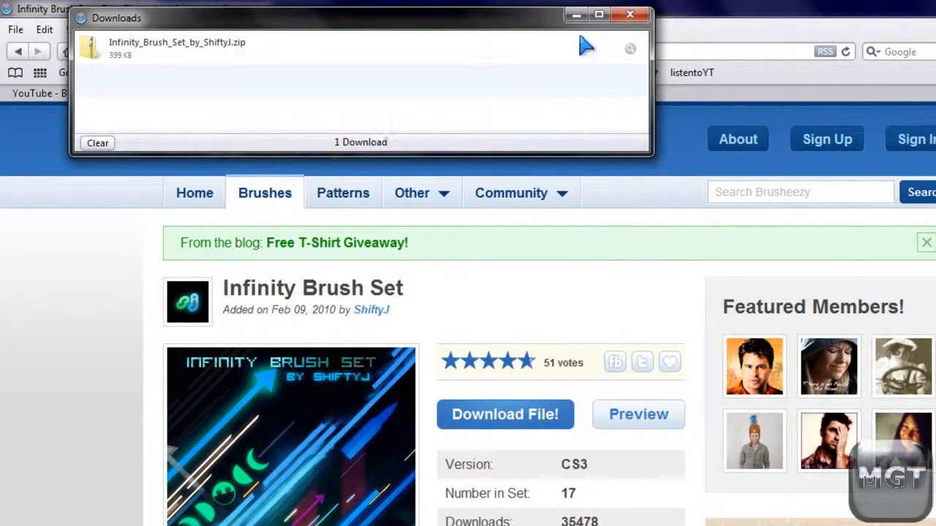
click(628, 15)
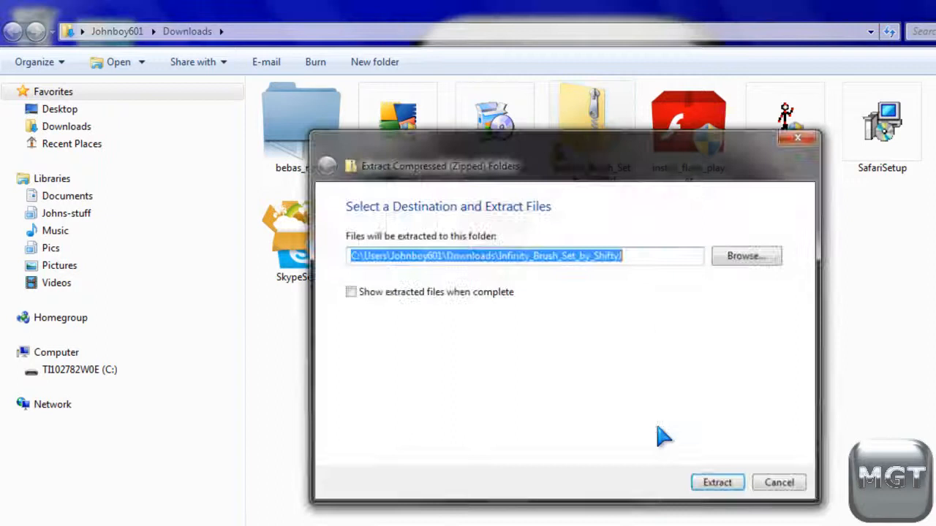
Extract the zip into Downloads, enter the Infinity_Brush_Set_by_ShiftyJ folder and copy its ABR file.
click(716, 483)
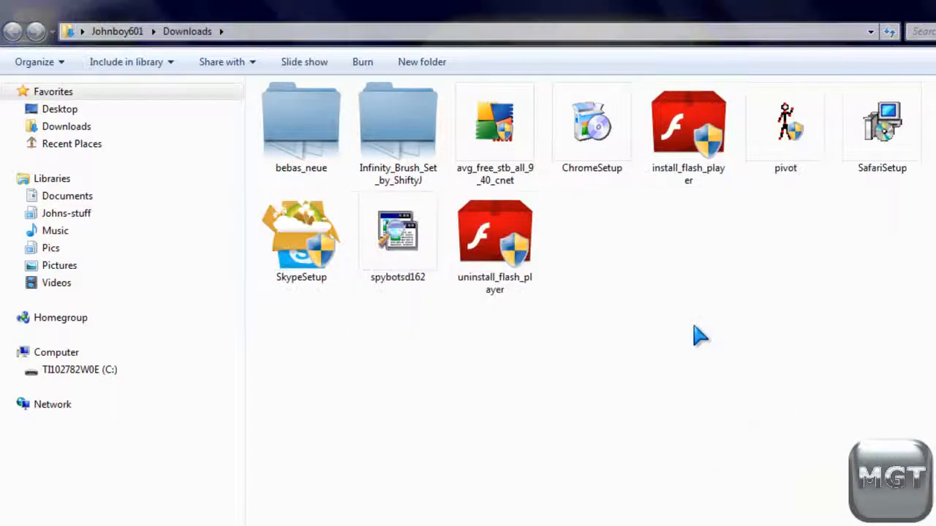
click(398, 129)
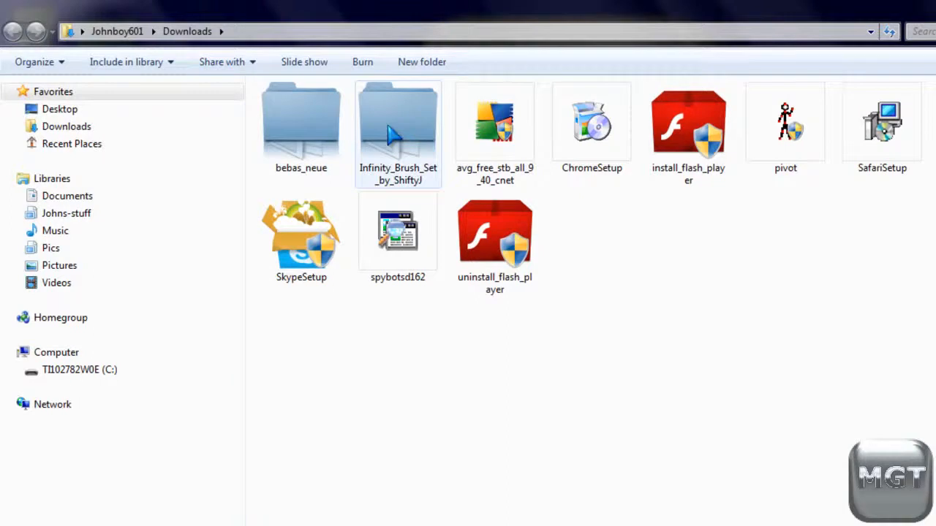
double_click(397, 124)
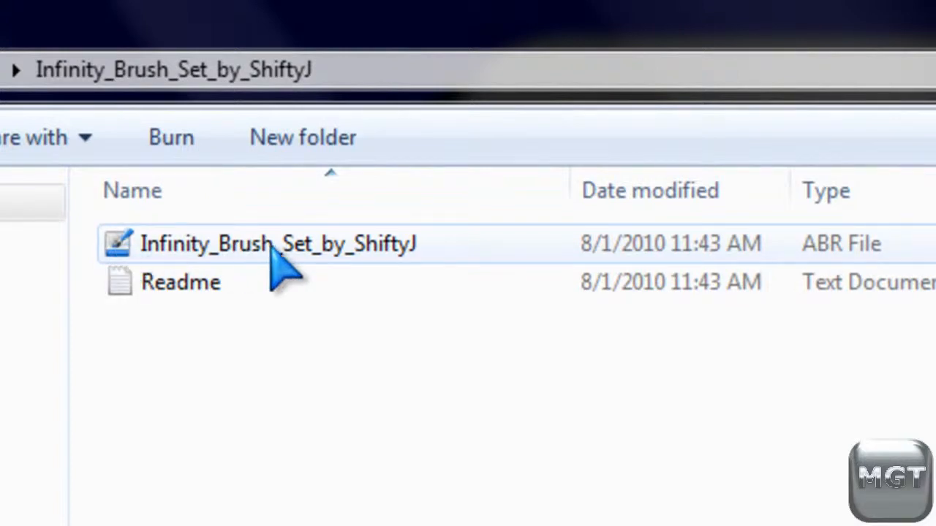
right_click(278, 242)
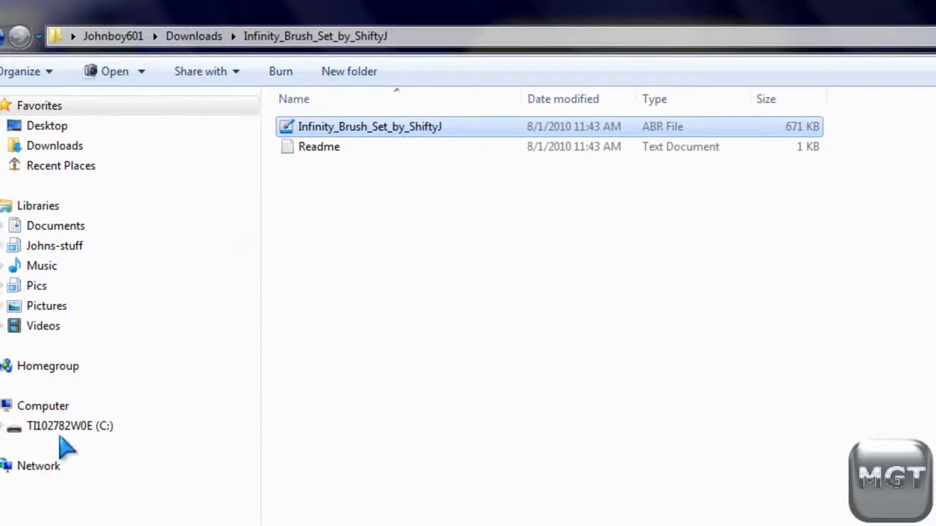
Navigate C: > Program Files (x86) > Adobe > Photoshop Elements 5.0 > Presets > Brushes.
click(70, 425)
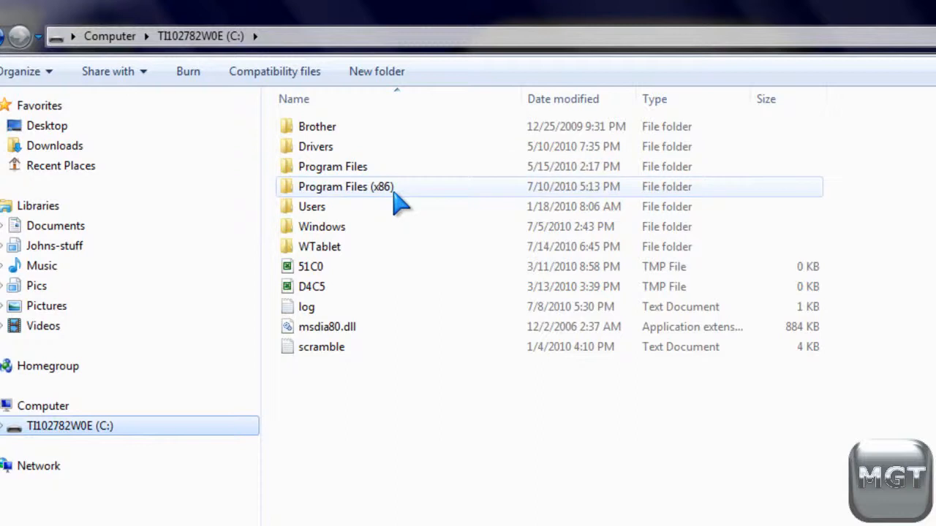
mouse_move(400, 208)
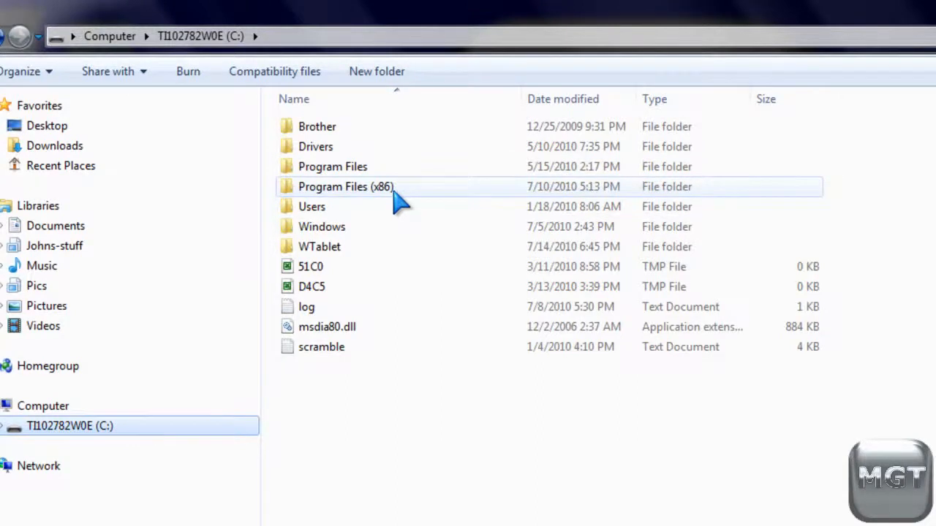
double_click(345, 187)
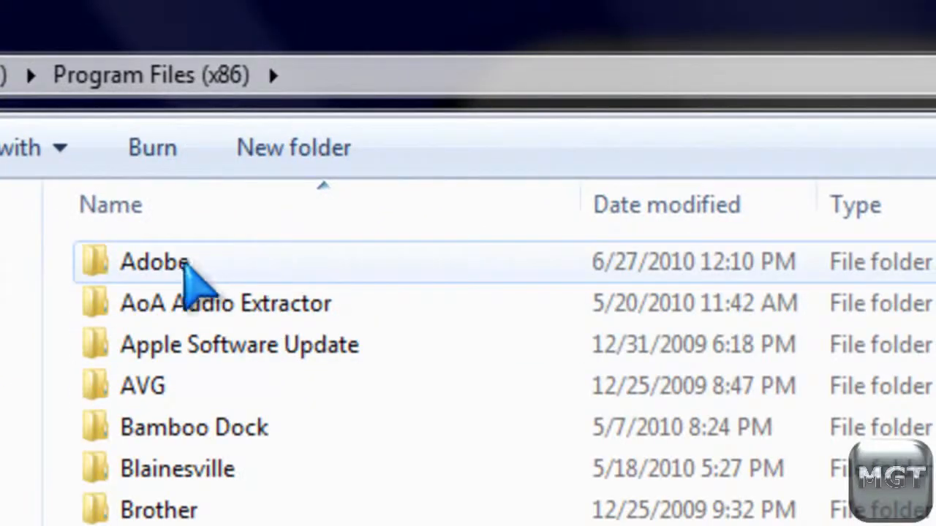
double_click(154, 261)
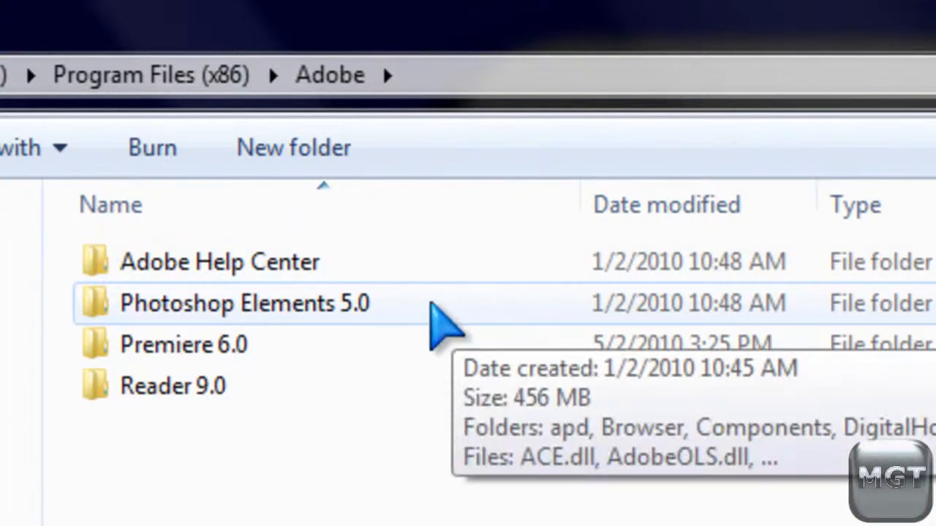
mouse_move(343, 321)
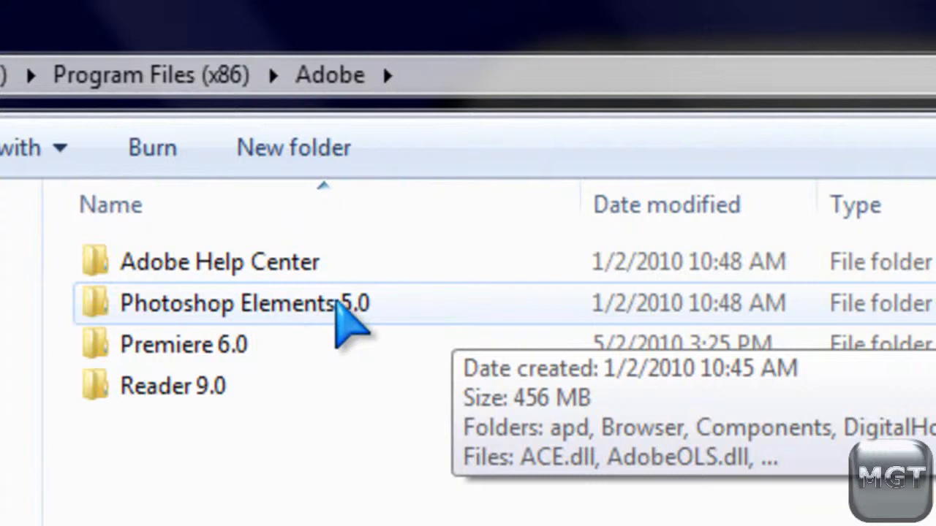
double_click(243, 303)
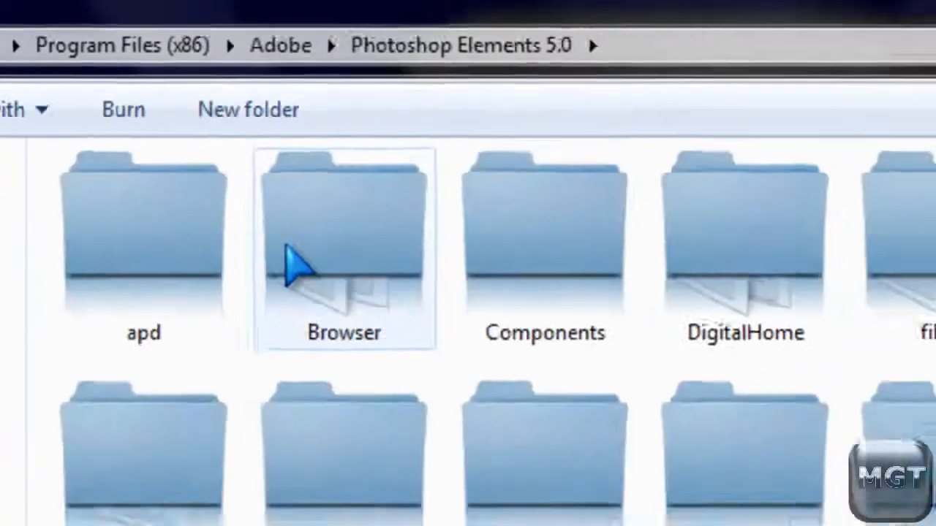
double_click(344, 248)
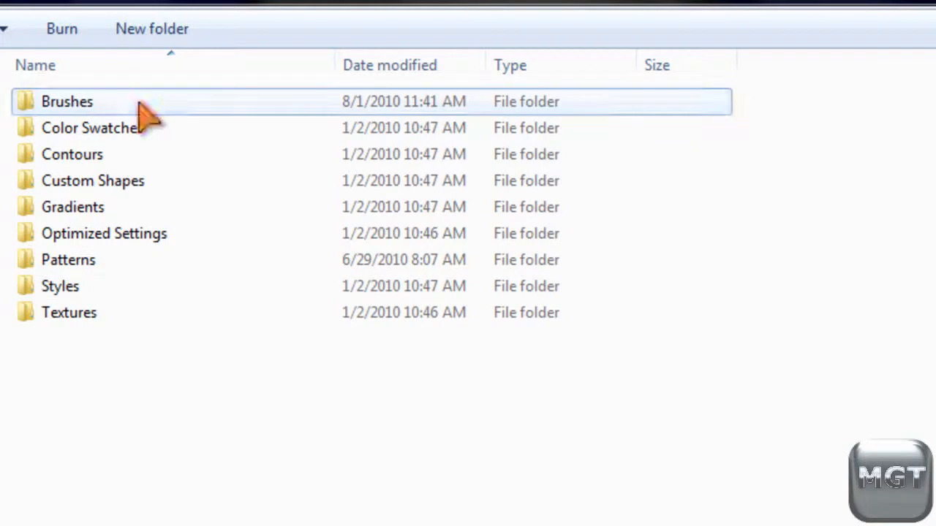
double_click(68, 101)
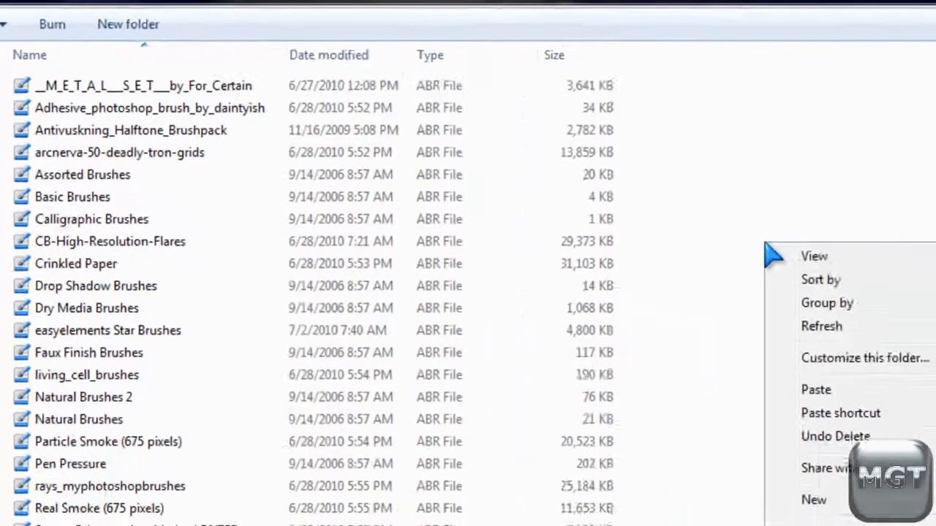
Paste the Infinity_Brush_Set_by_ShiftyJ ABR file here, granting administrator permission.
click(816, 389)
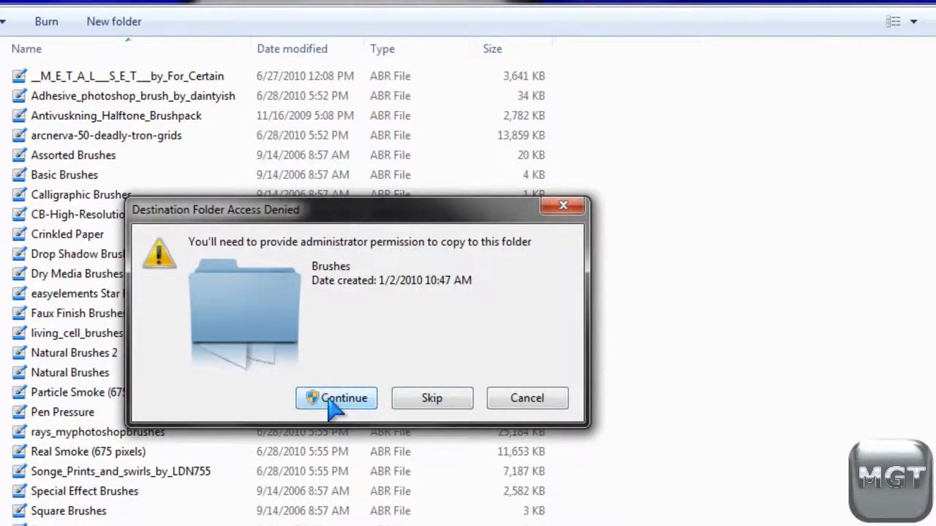
click(336, 398)
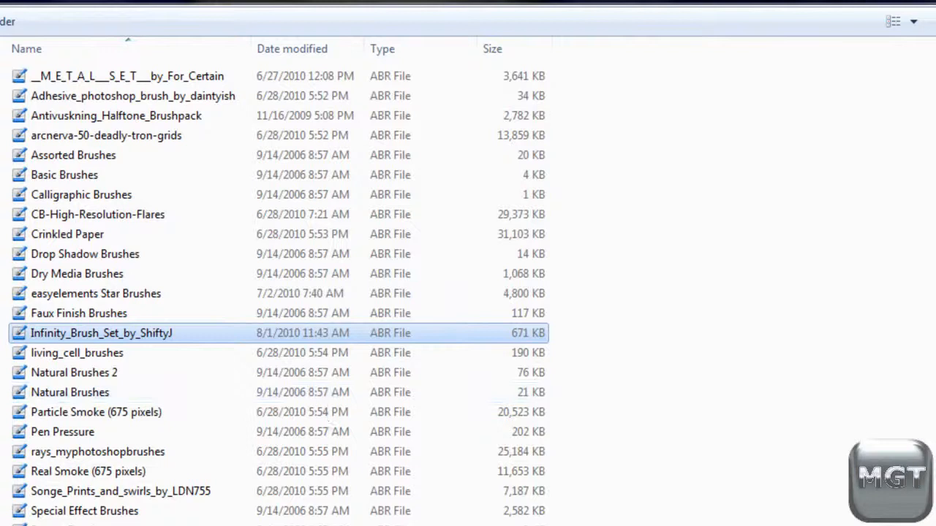
mouse_move(102, 344)
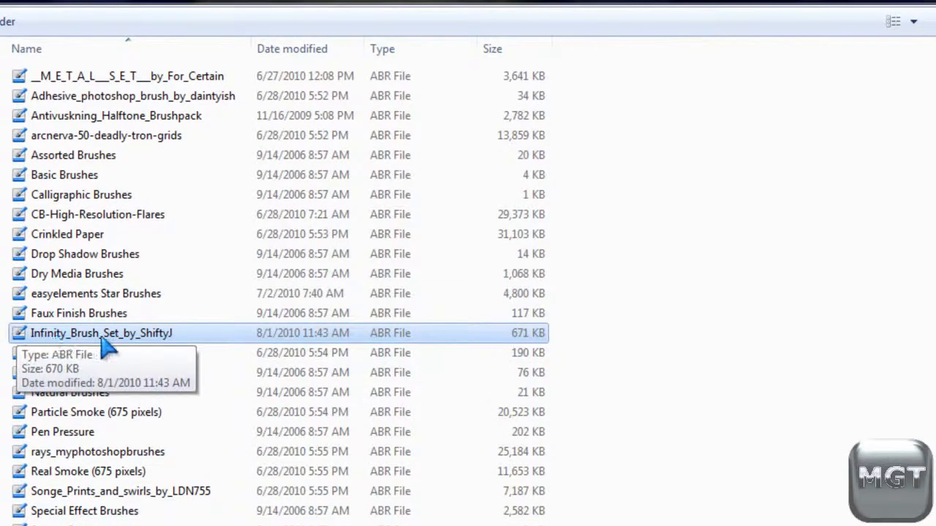
mouse_move(321, 378)
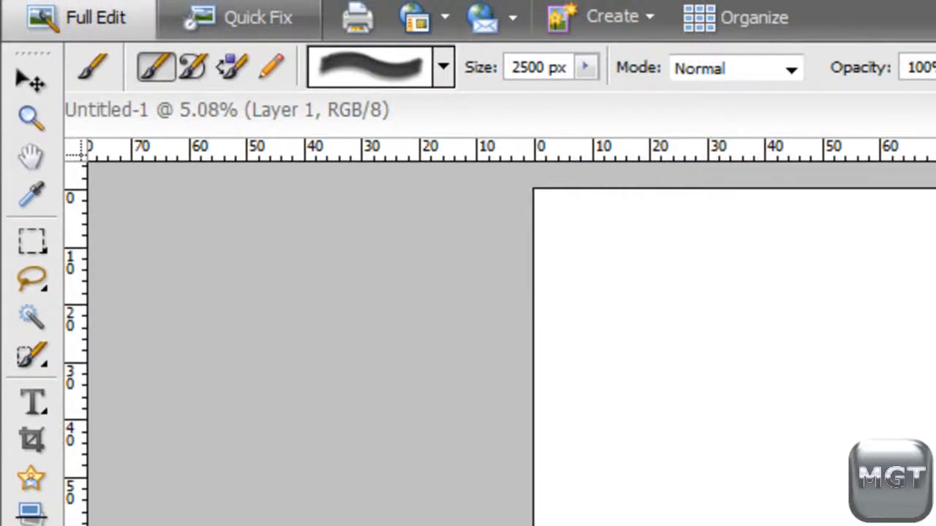
mouse_move(319, 87)
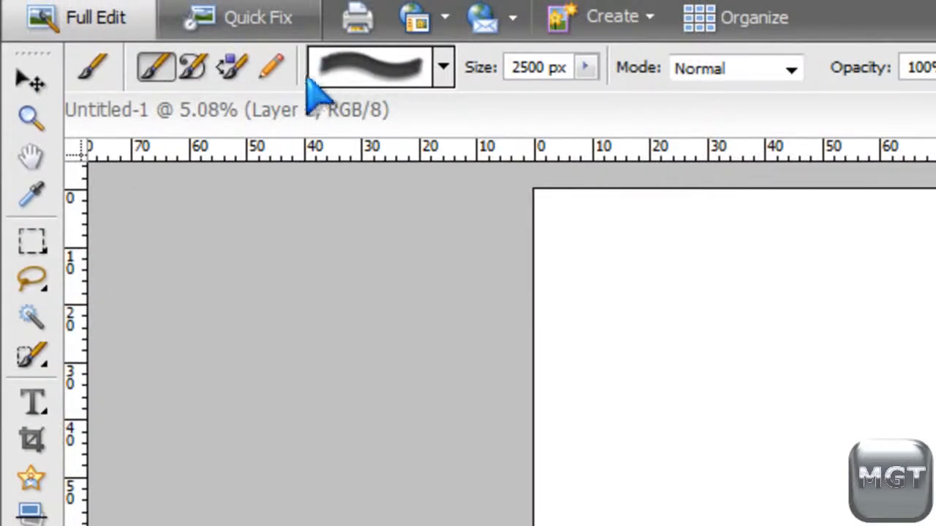
Show the brush picker's flyout menu of brush management options.
click(442, 67)
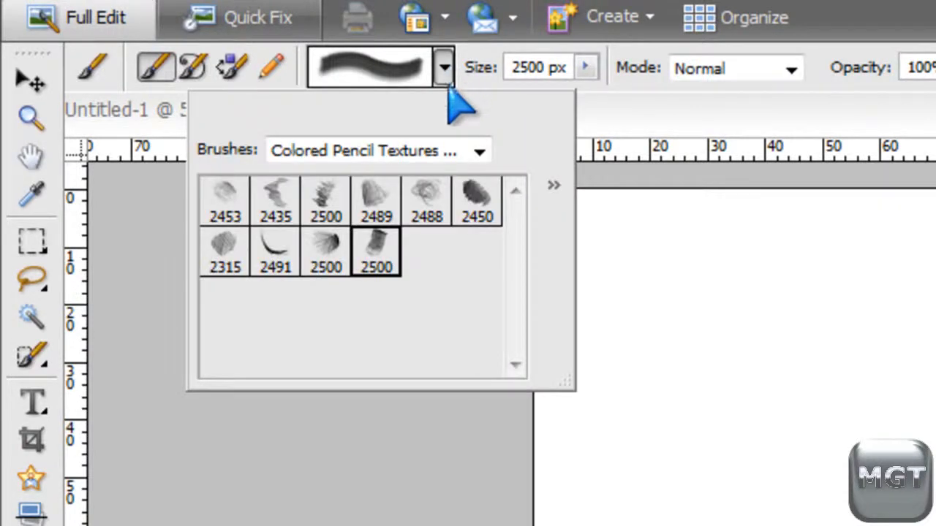
click(552, 184)
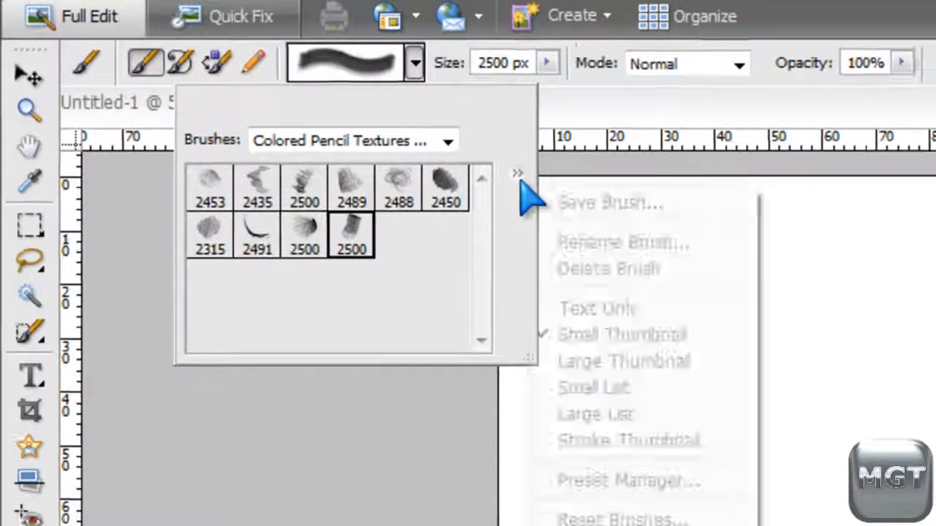
mouse_move(535, 408)
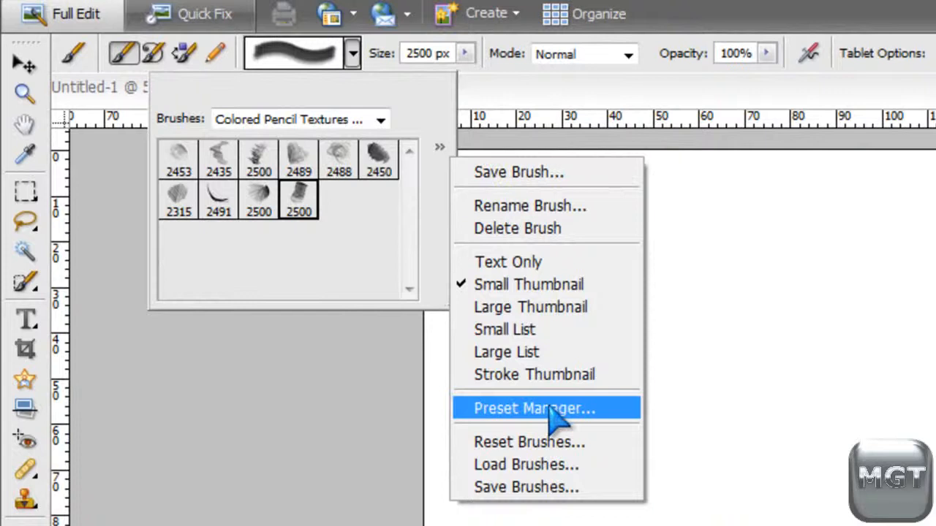
Load the Infinity brush file through the Preset Manager and close it with Done.
click(533, 408)
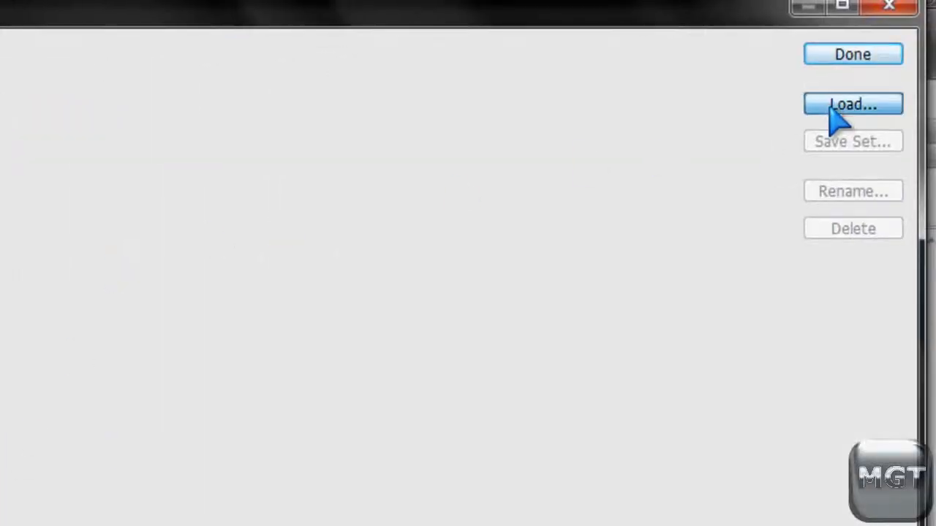
click(852, 104)
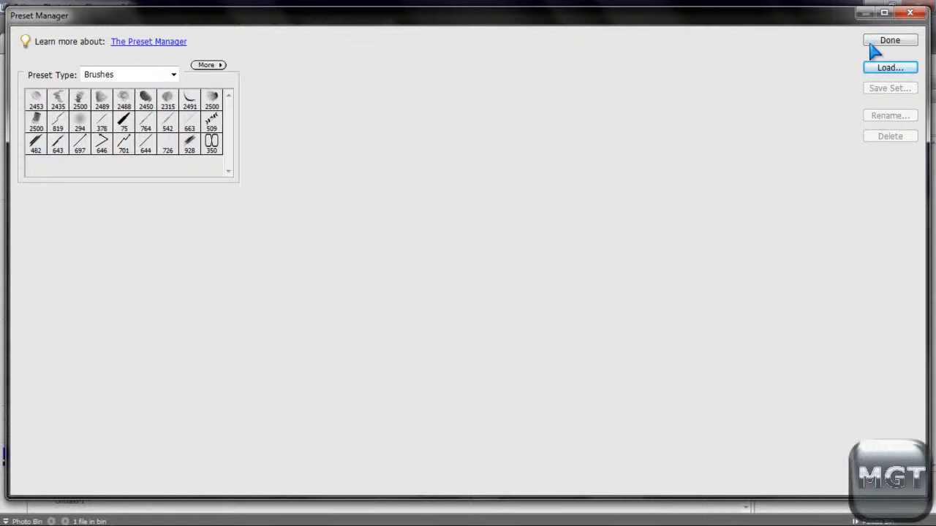
click(889, 41)
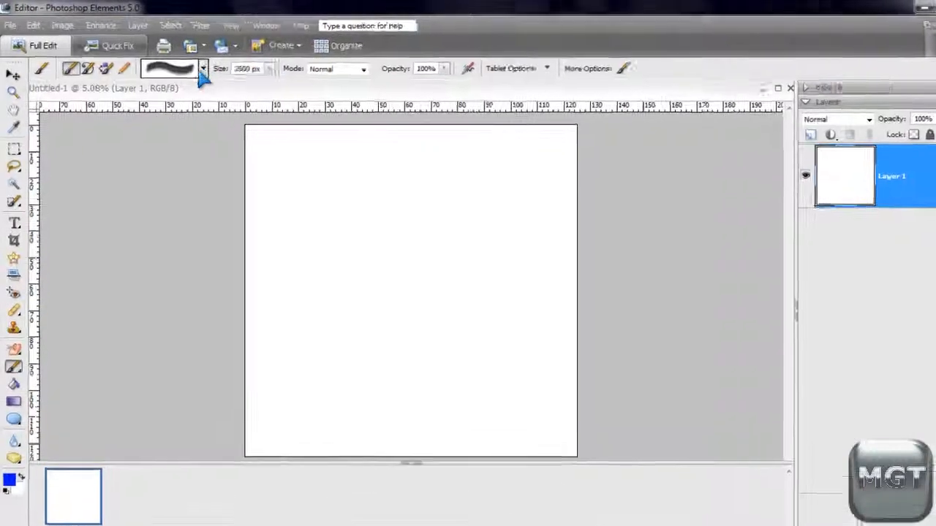
Switch the brush picker to the Tech Brushes set and choose its 1292 px brush.
click(204, 68)
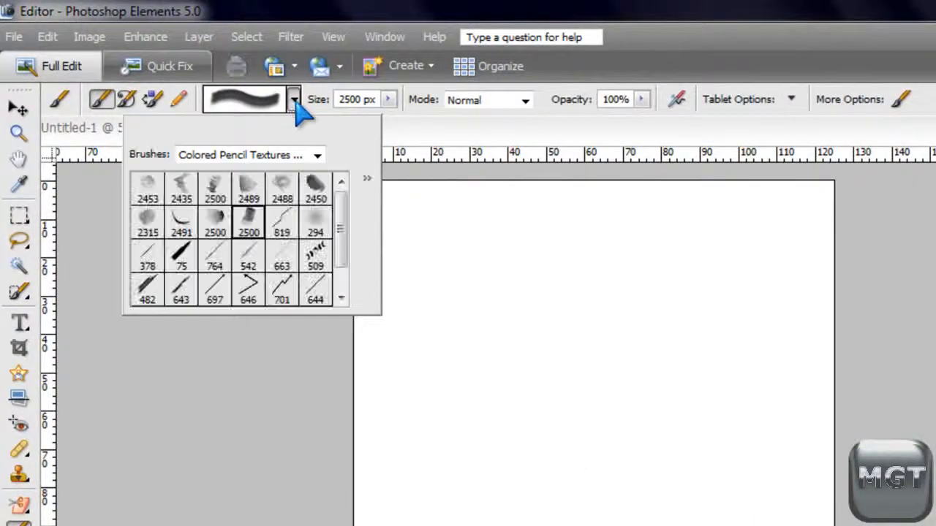
click(316, 155)
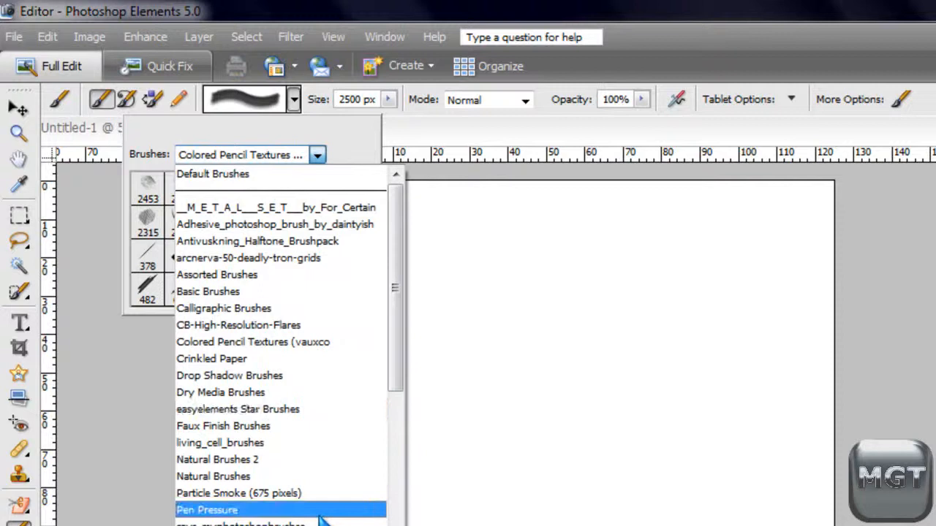
click(219, 509)
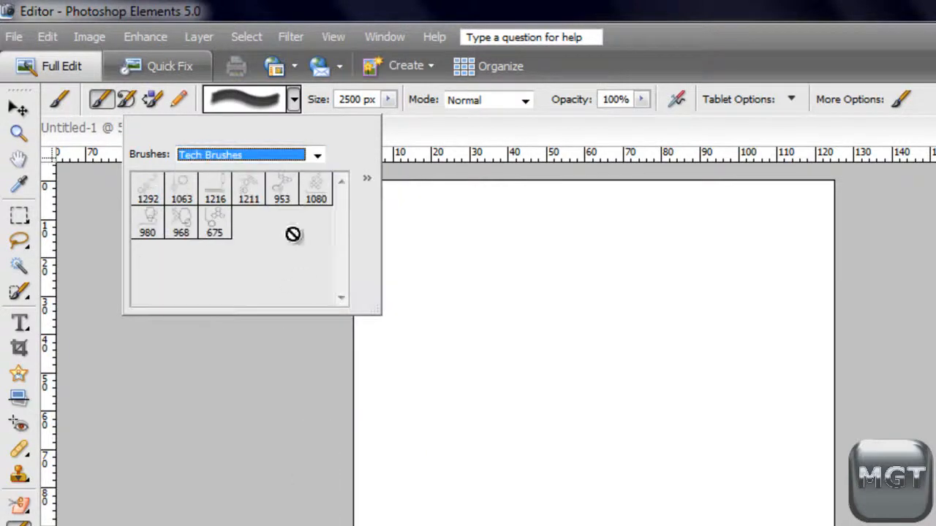
click(147, 188)
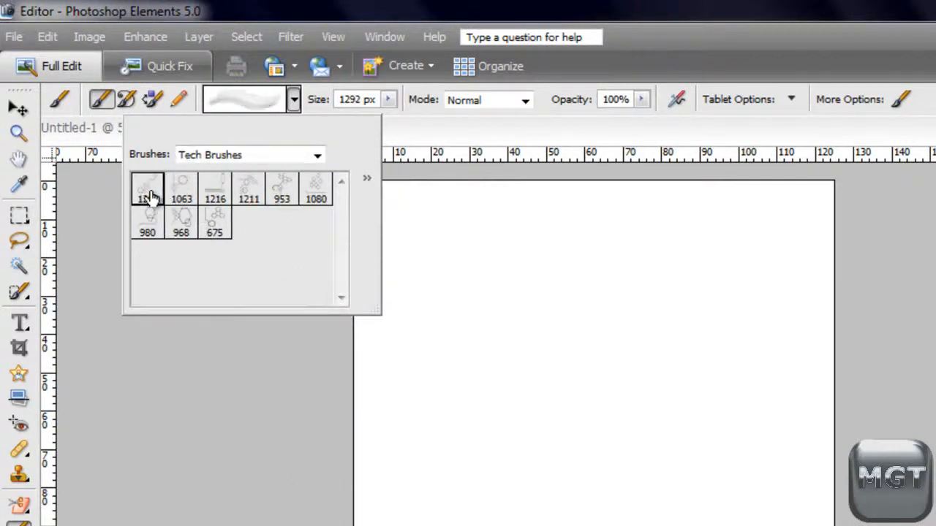